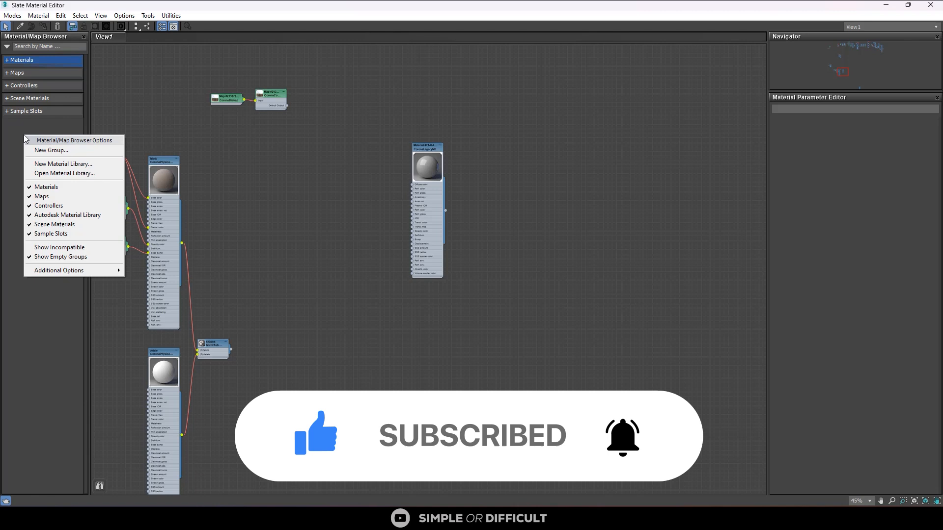
Create a new browser group and name it 'FAV. MAPS'.
{"action": "left_click", "coordinate": [51, 149]}
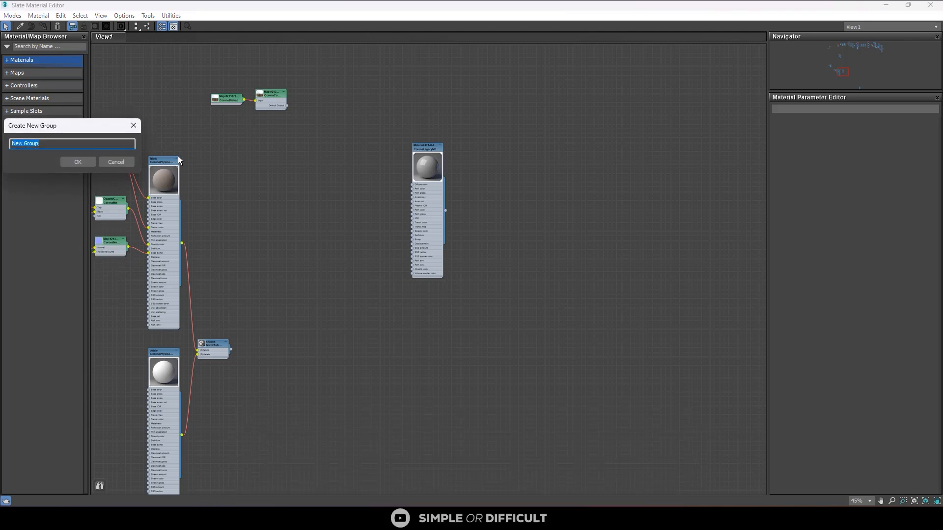
{"action": "type", "text": "FAV."}
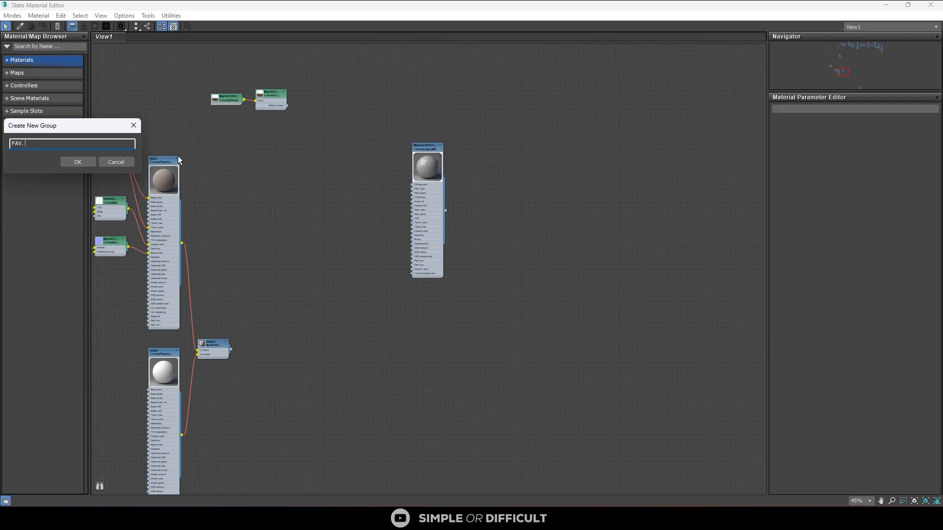
{"action": "type", "text": "M"}
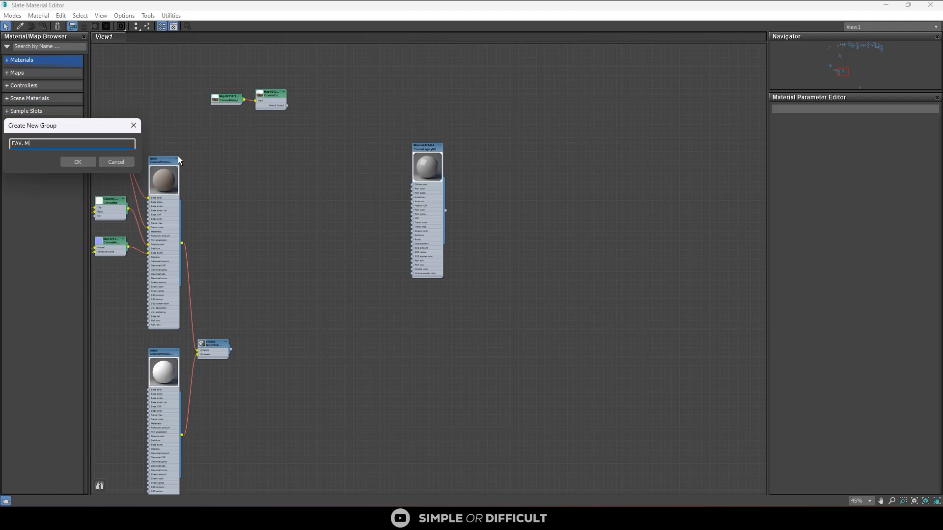
{"action": "type", "text": "APS"}
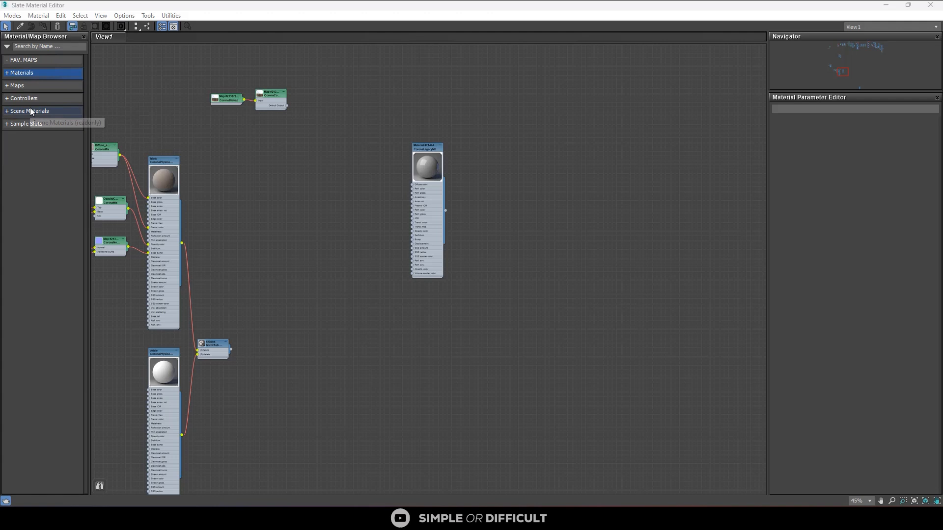
Search 'COMP' and similar terms and place Composite, Falloff, MultiTexture and MultiTile in FAV. MAPS.
{"action": "left_click", "coordinate": [24, 59]}
{"action": "type", "text": "C"}
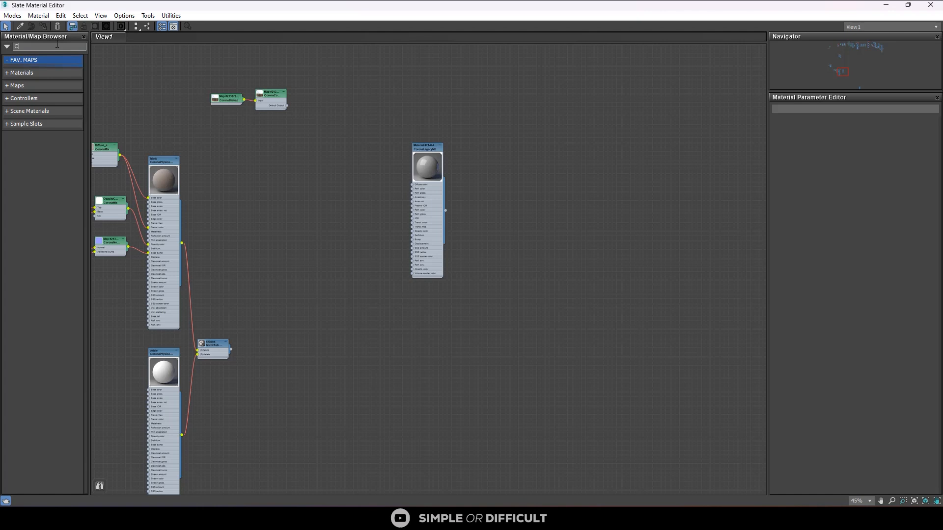
{"action": "type", "text": "OMP"}
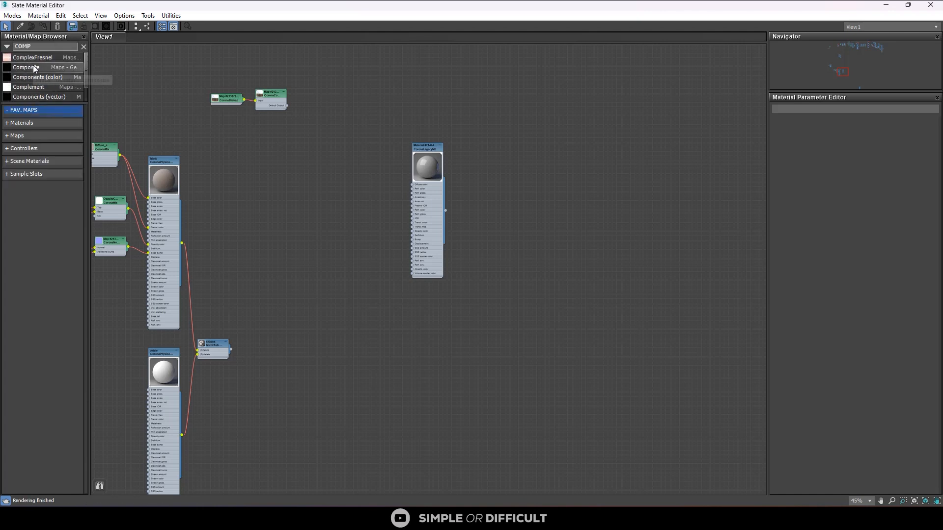
{"action": "mouse_move", "coordinate": [27, 67]}
{"action": "type", "text": "FALL"}
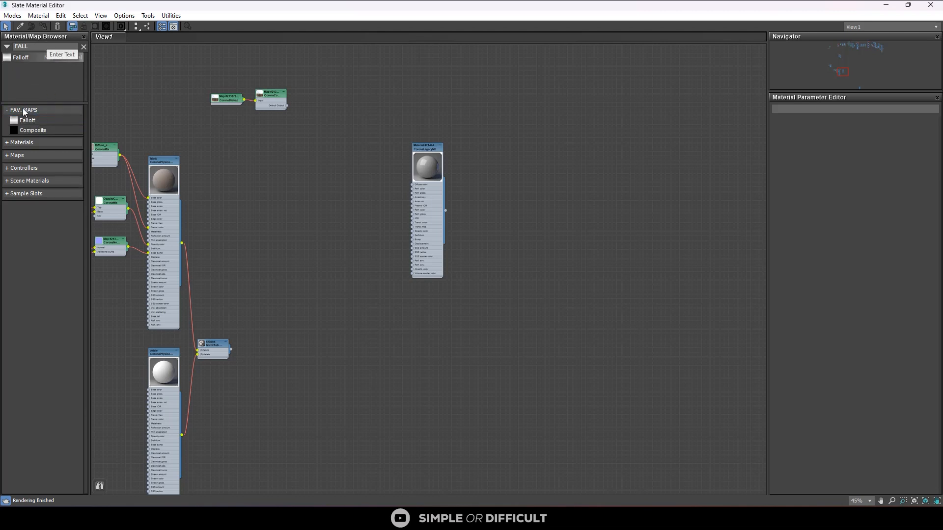
{"action": "left_click", "coordinate": [28, 129]}
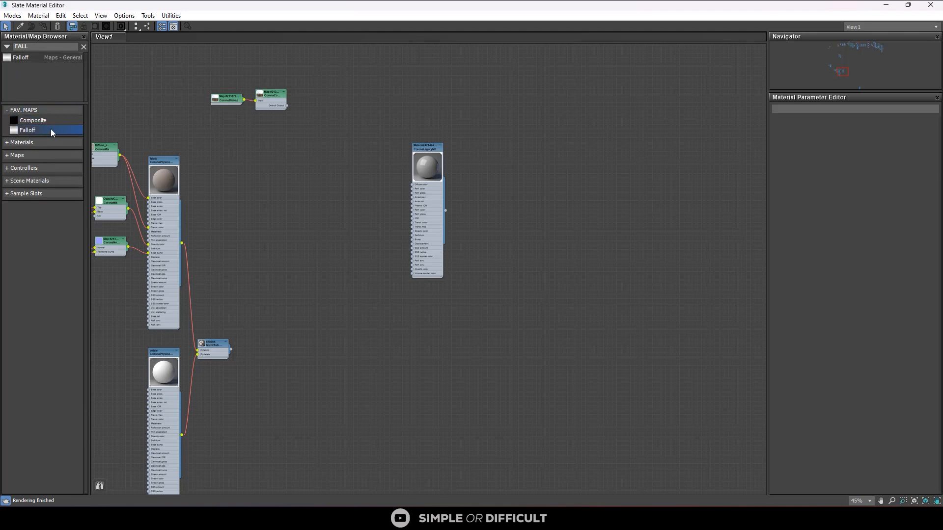
{"action": "left_click", "coordinate": [34, 129]}
{"action": "type", "text": "MUL"}
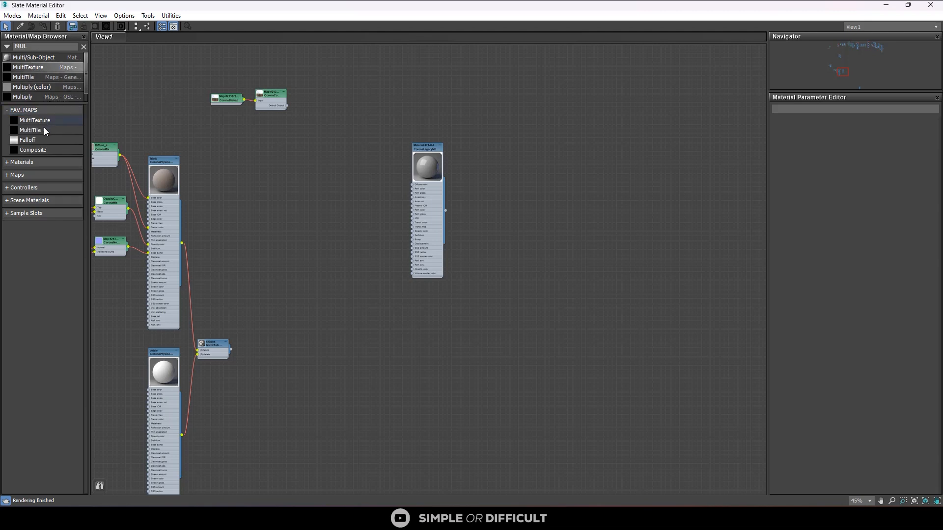
Remove MultiTile from FAV. MAPS, leaving MultiTexture, Falloff and Composite.
{"action": "right_click", "coordinate": [29, 130]}
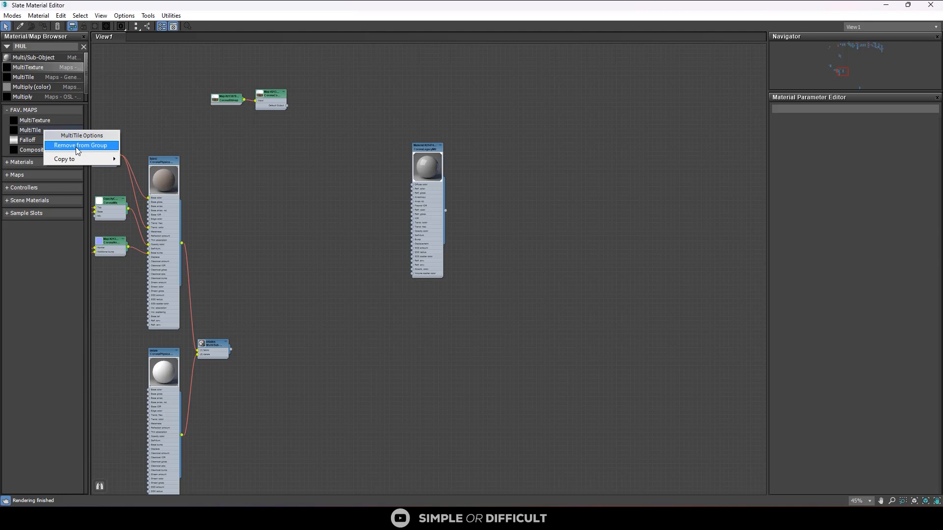
{"action": "left_click", "coordinate": [79, 145]}
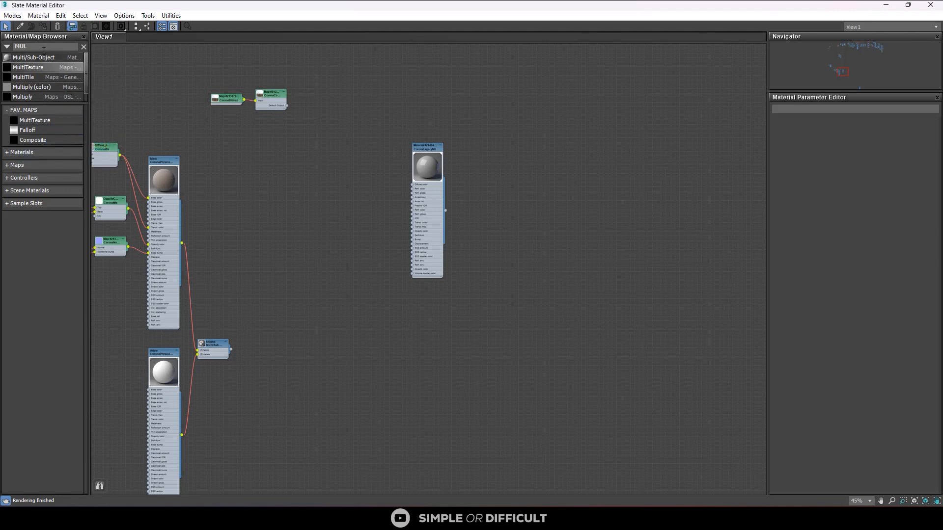
Copy CoronaColorCorrect and CoronaColor from the expanded Maps list into FAV. MAPS.
{"action": "left_click", "coordinate": [17, 165]}
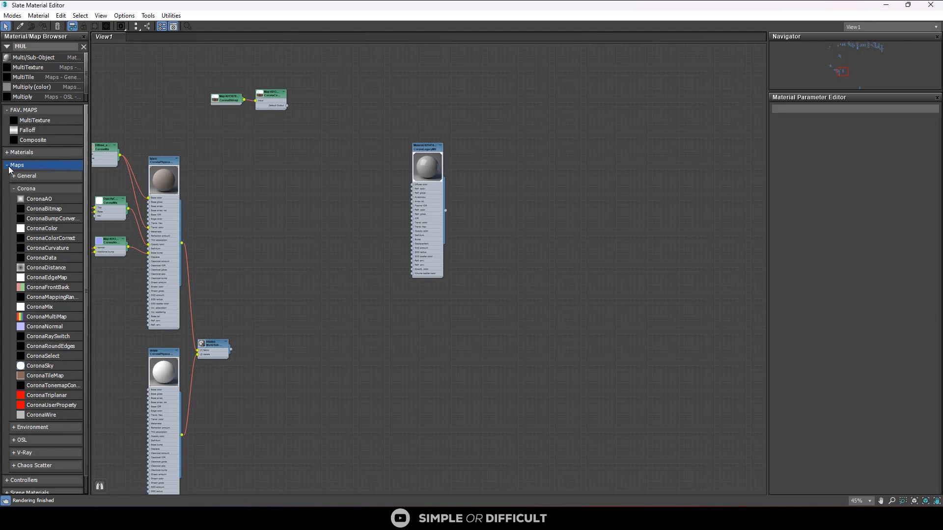
{"action": "mouse_move", "coordinate": [39, 307]}
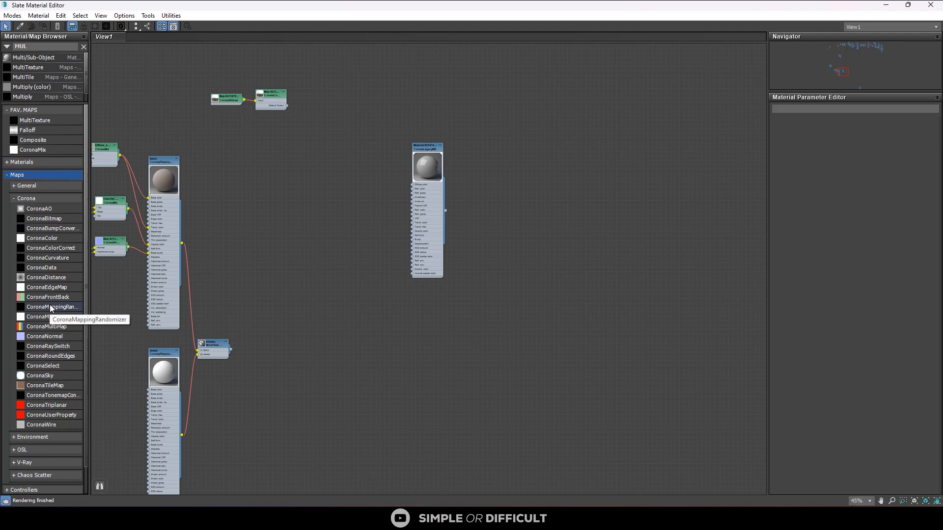
{"action": "mouse_move", "coordinate": [50, 250]}
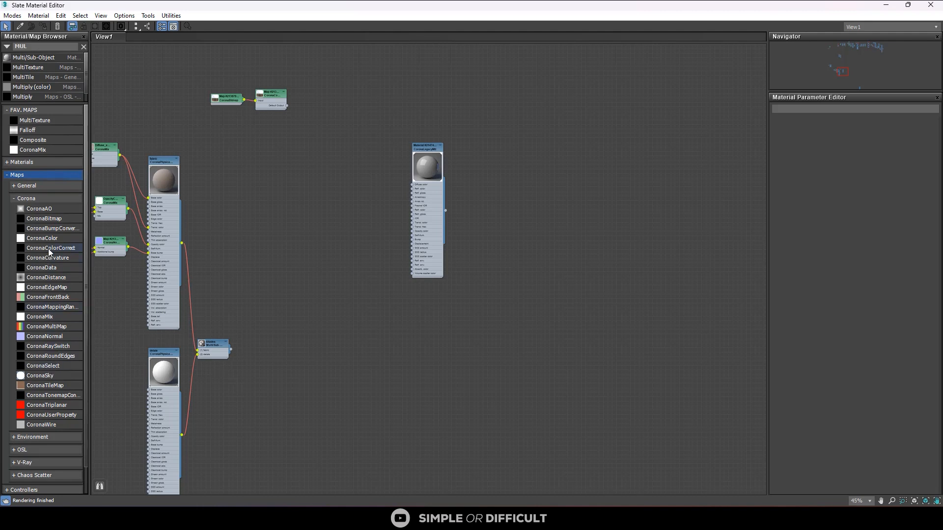
{"action": "right_click", "coordinate": [50, 248]}
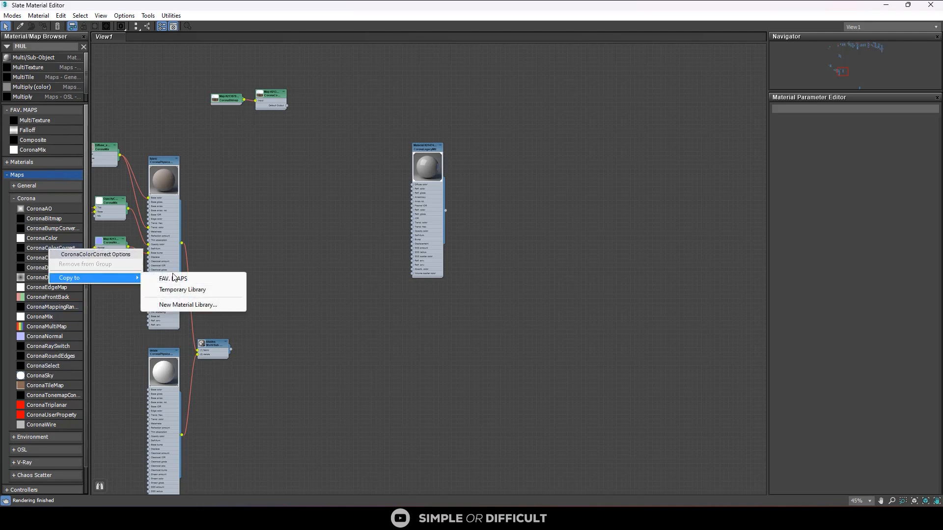
{"action": "left_click", "coordinate": [173, 278]}
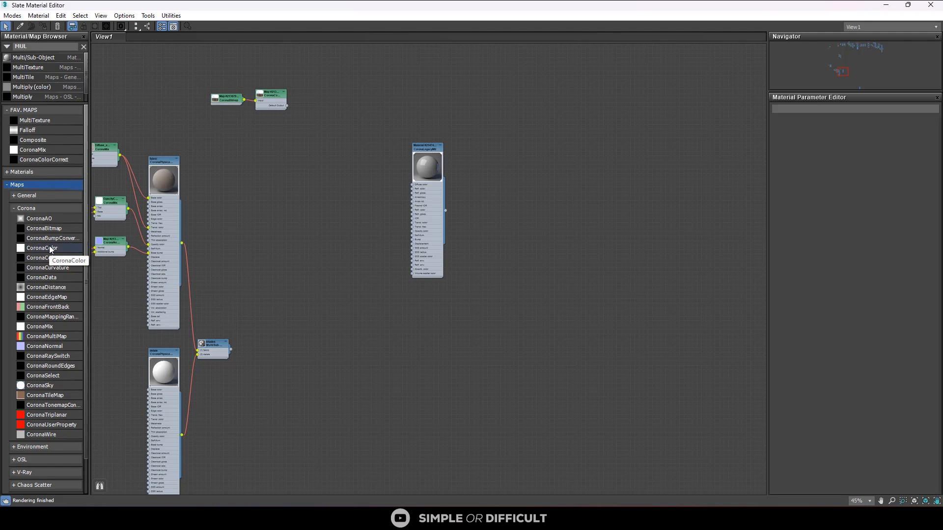
{"action": "right_click", "coordinate": [41, 248]}
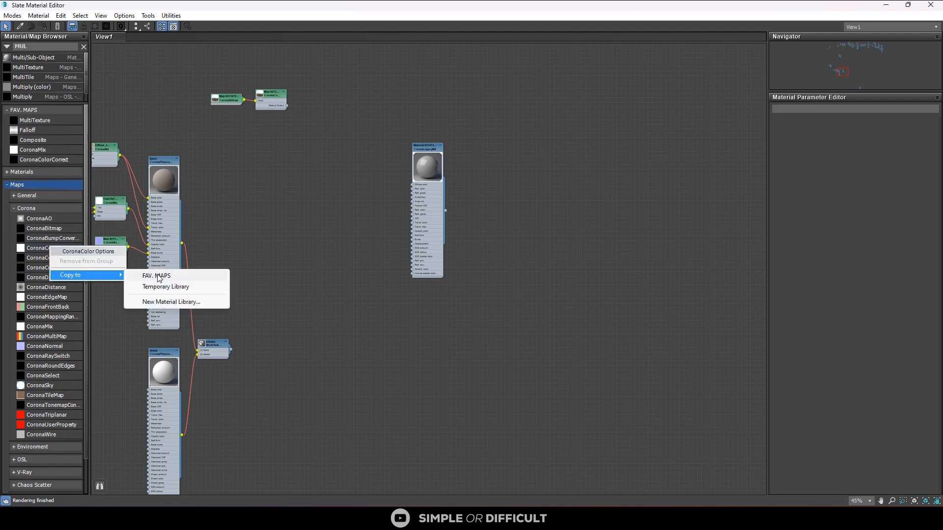
{"action": "left_click", "coordinate": [156, 275]}
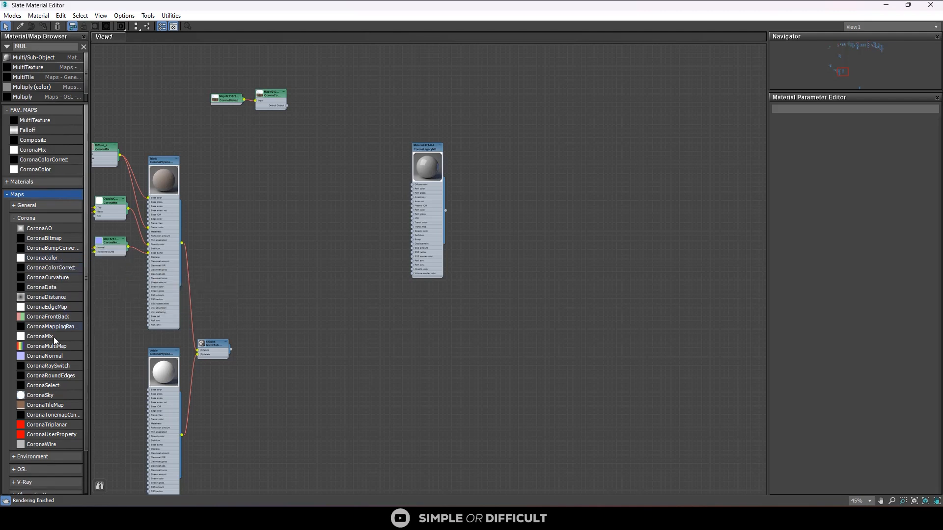
Copy ColorCorrection and Output from the General maps category into FAV. MAPS.
{"action": "left_click", "coordinate": [26, 205]}
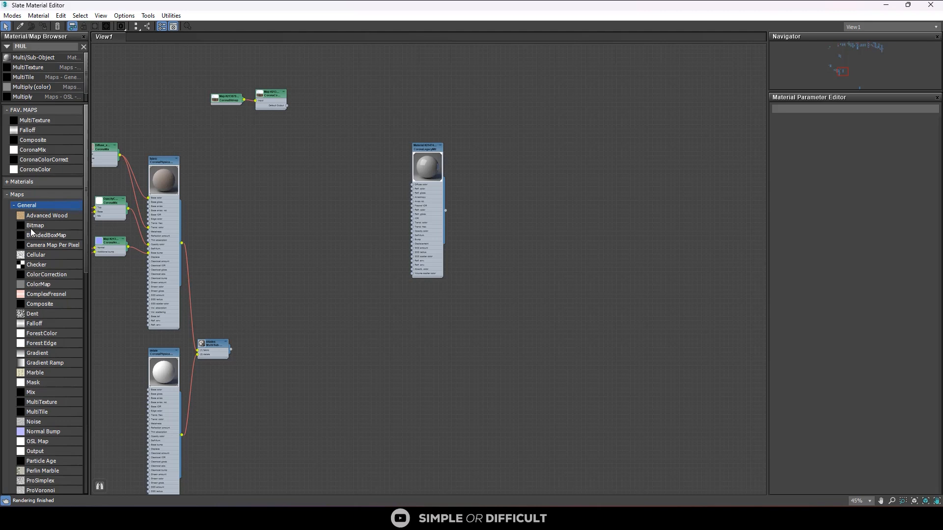
{"action": "right_click", "coordinate": [46, 274]}
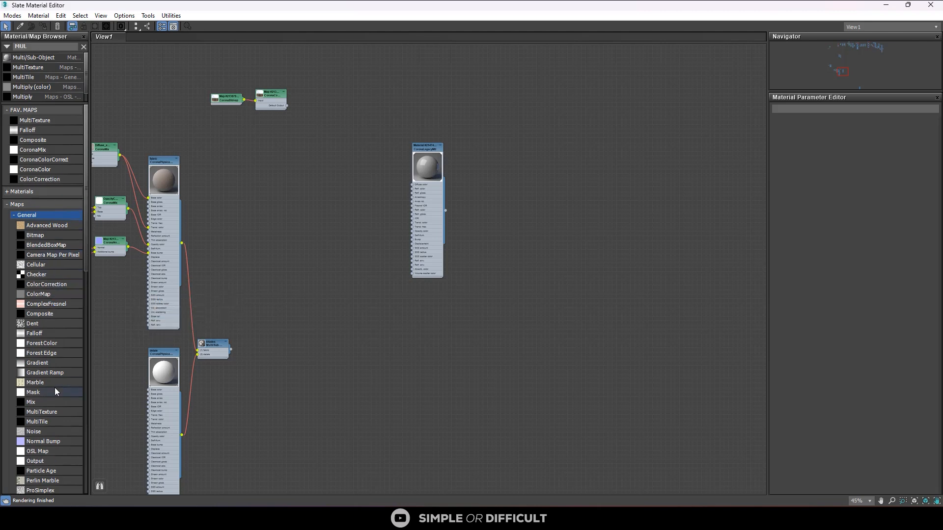
{"action": "scroll", "scroll_direction": "down", "scroll_amount": 3}
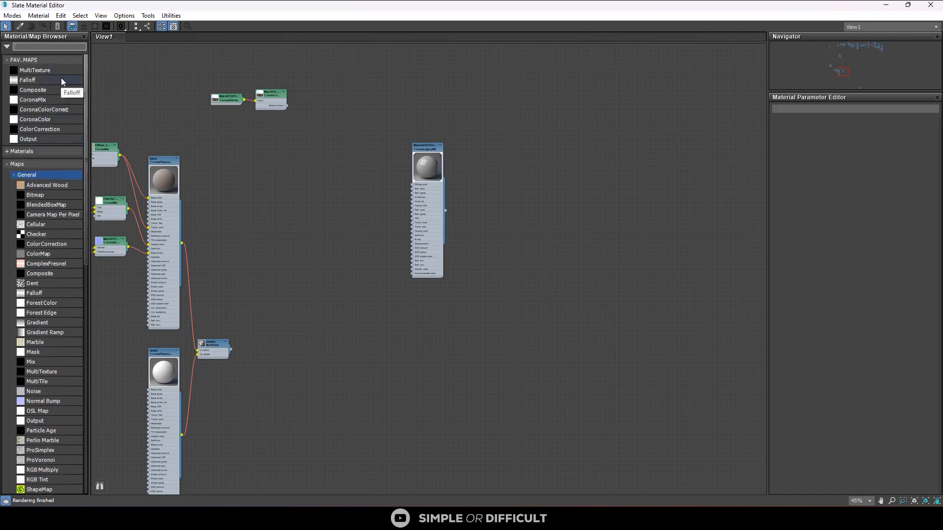
{"action": "mouse_move", "coordinate": [47, 83]}
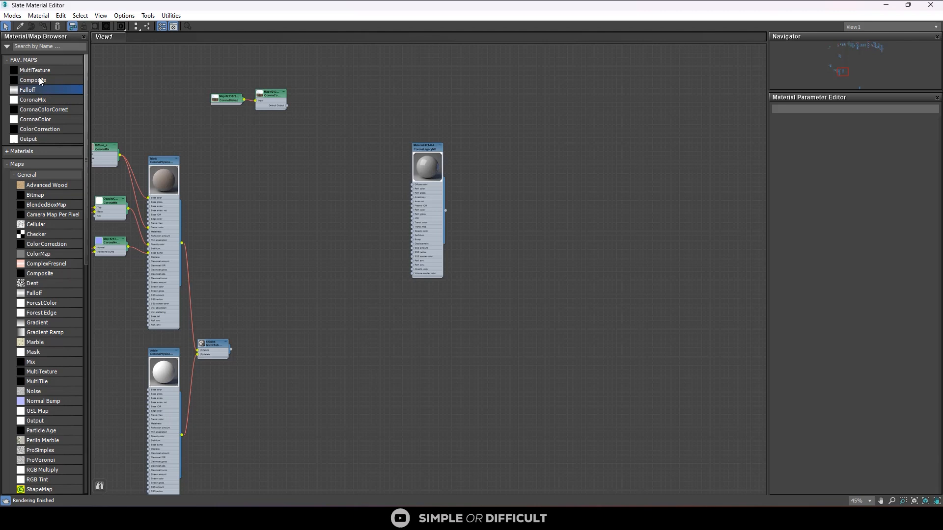
{"action": "mouse_move", "coordinate": [42, 91]}
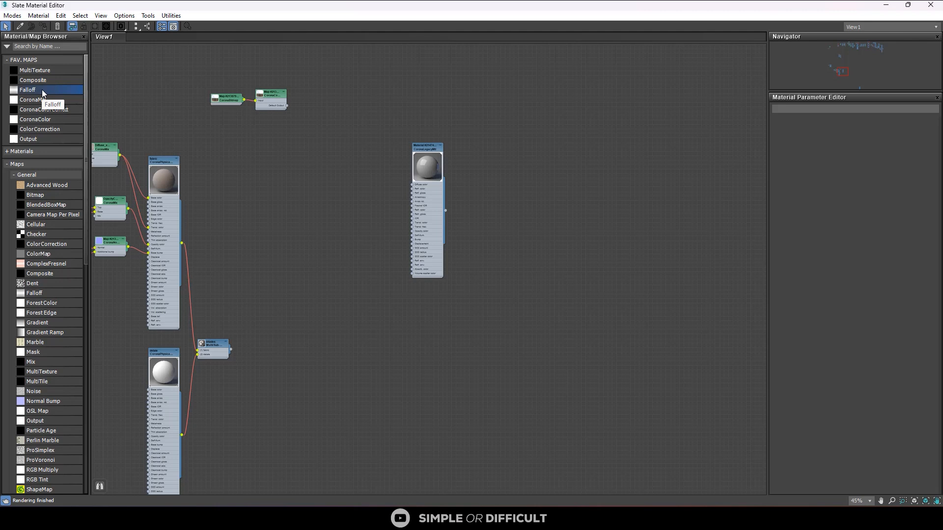
Add CoronaLegacyMtl from the Materials list to FAV. MAPS and collapse the group.
{"action": "scroll", "scroll_direction": "down", "scroll_amount": 3}
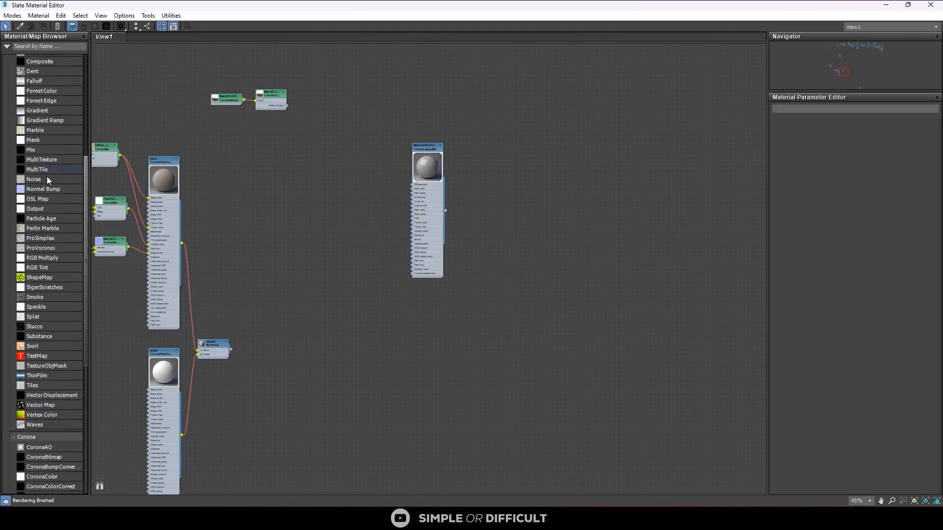
{"action": "scroll", "scroll_direction": "up", "scroll_amount": 3}
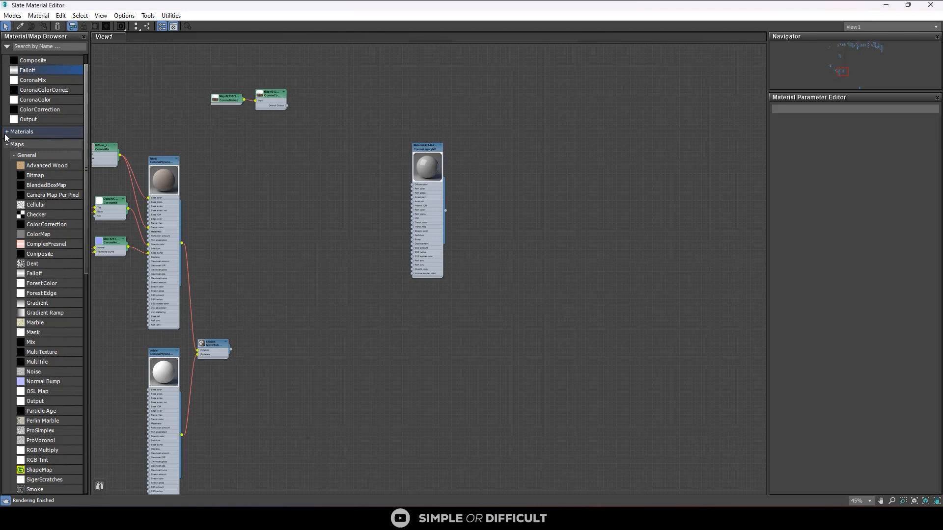
{"action": "left_click", "coordinate": [21, 130]}
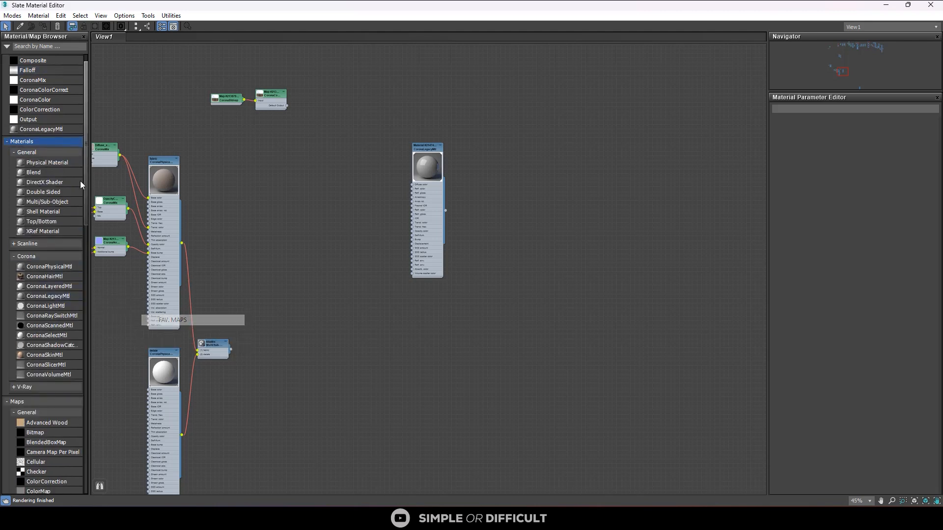
{"action": "mouse_move", "coordinate": [41, 128]}
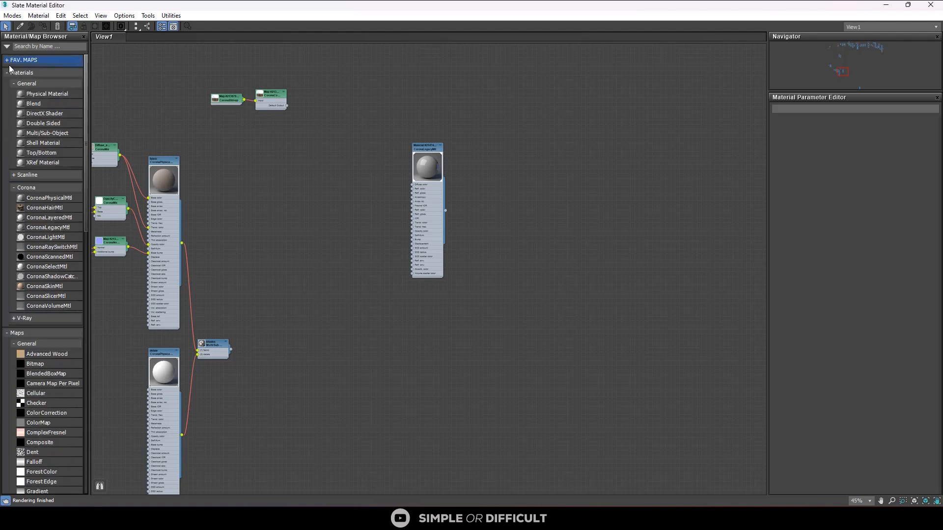
Collapse the Materials and Maps categories so only group headings show.
{"action": "left_click", "coordinate": [23, 72]}
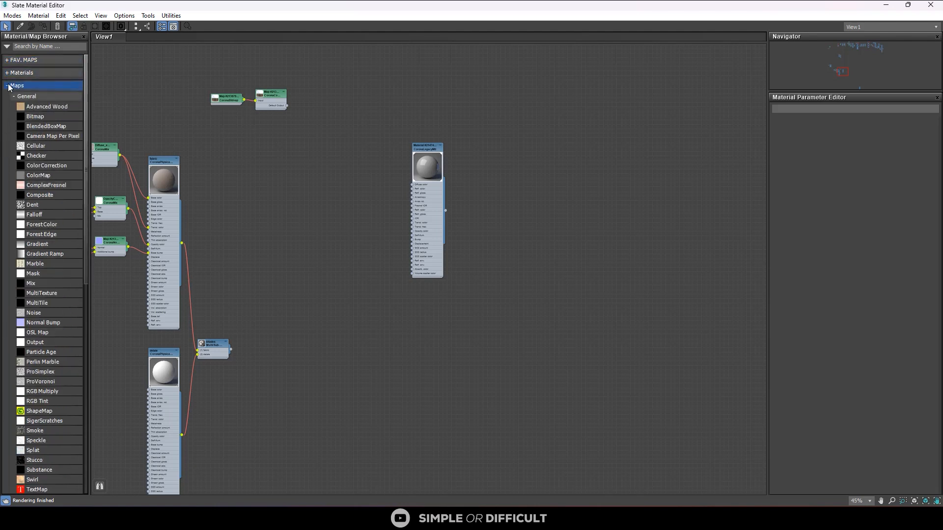
{"action": "left_click", "coordinate": [16, 85]}
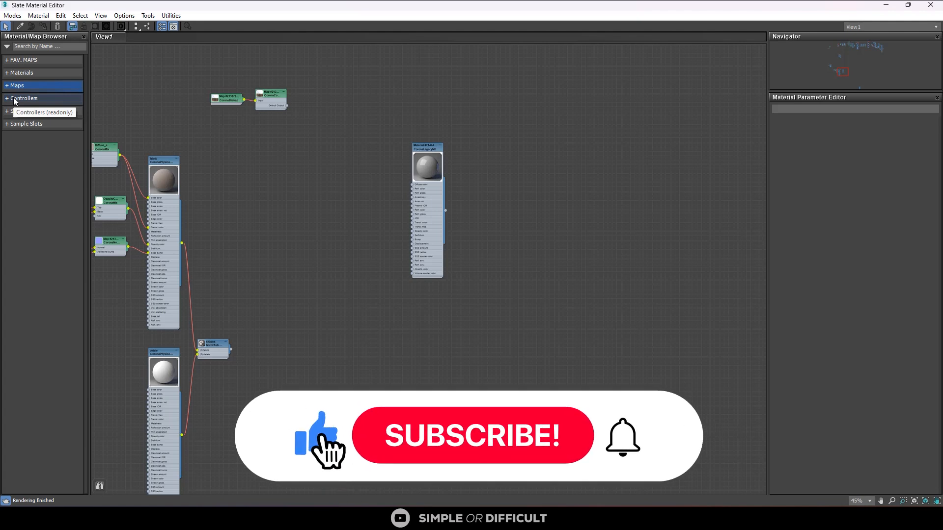
{"action": "left_click", "coordinate": [472, 436]}
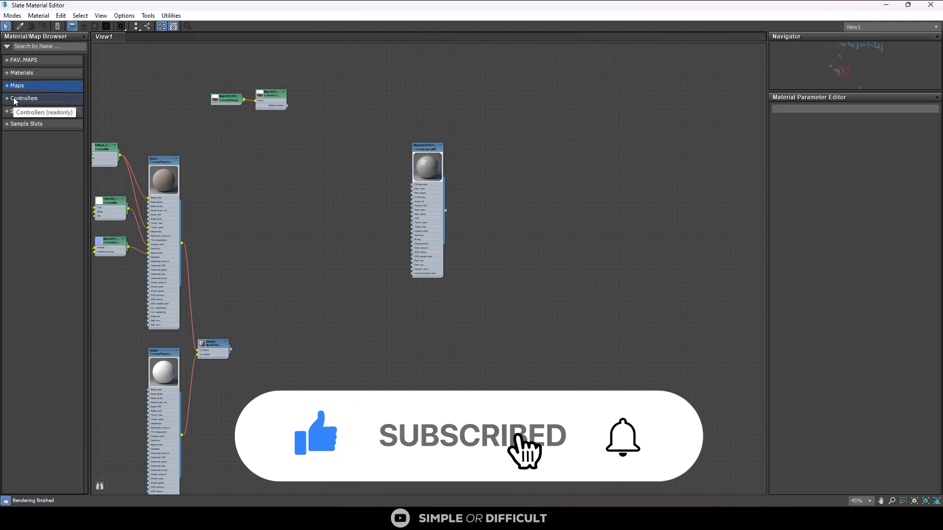